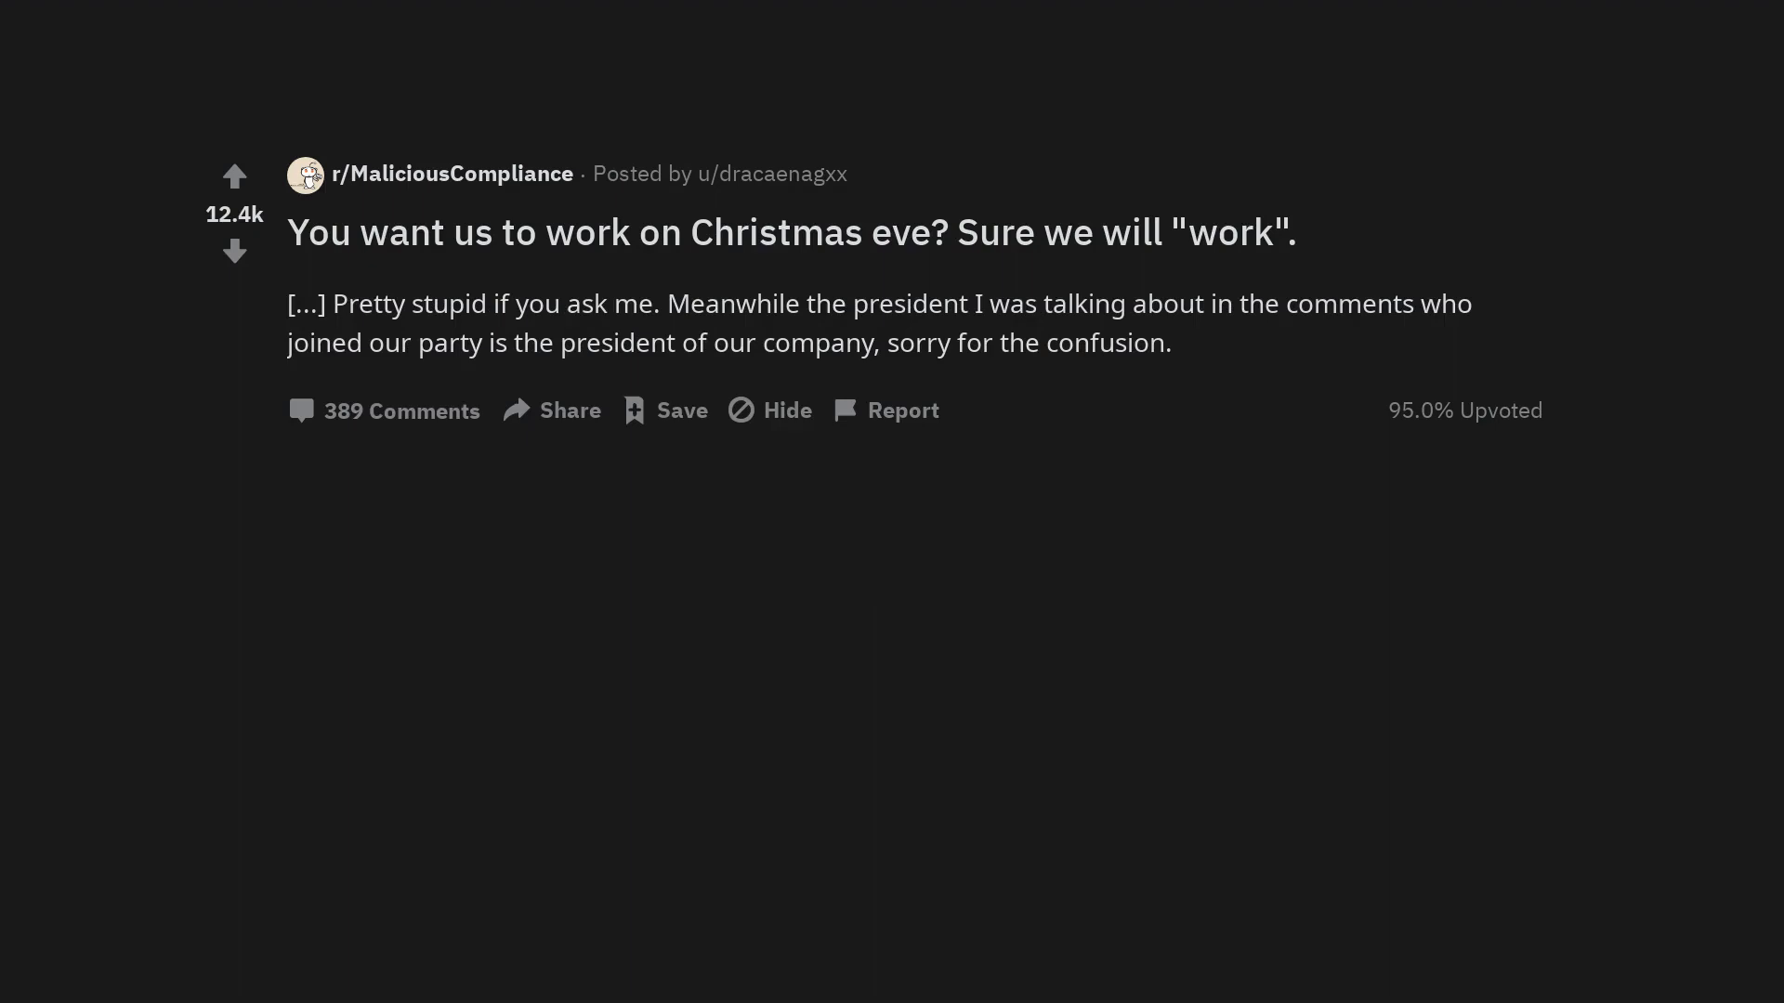
scroll("down", 3)
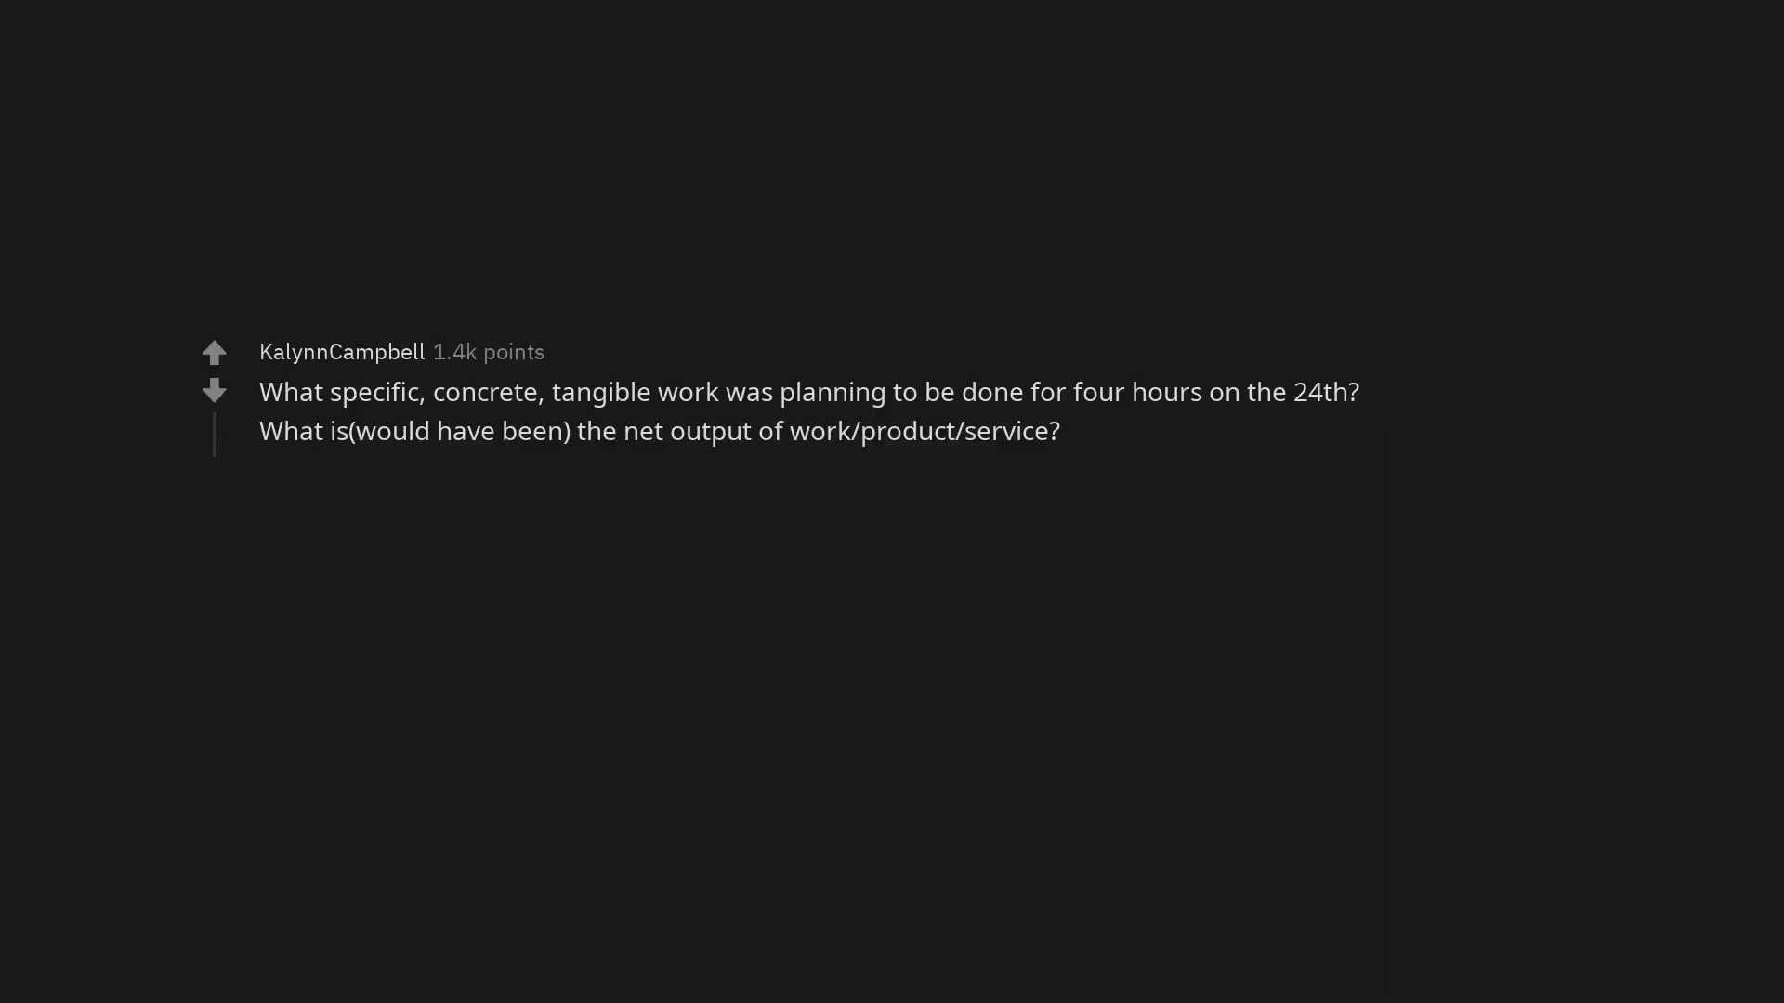